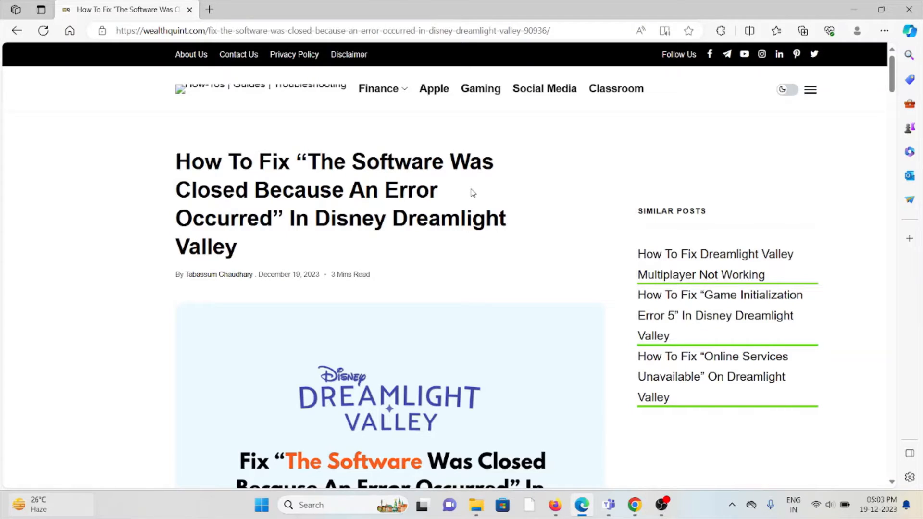
mouse_move(494, 139)
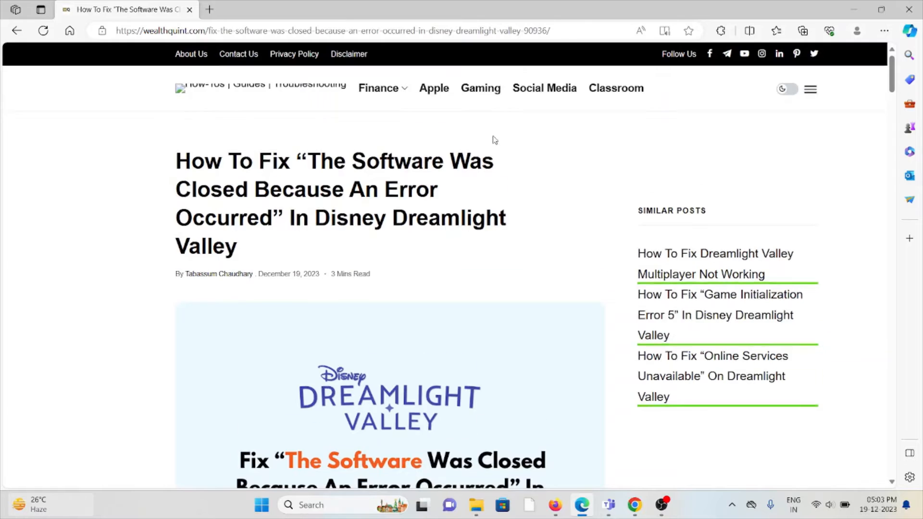
scroll("down", 3)
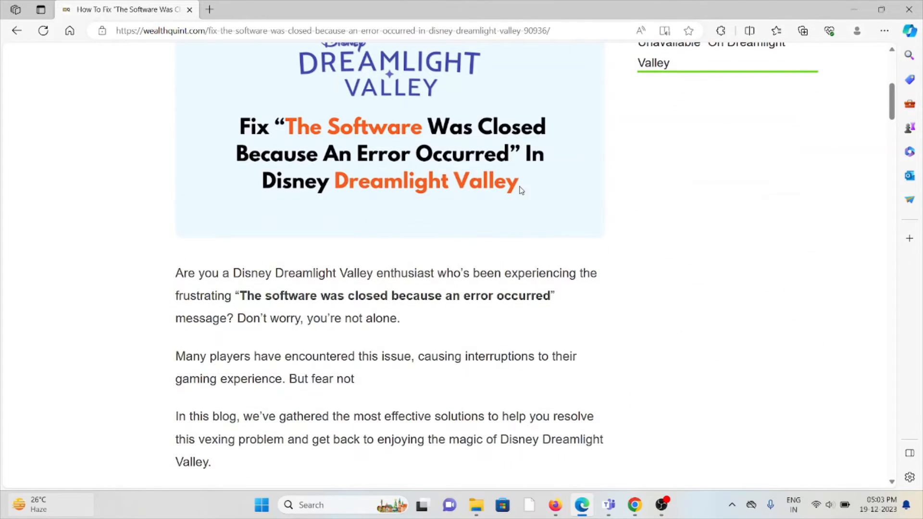
mouse_move(569, 231)
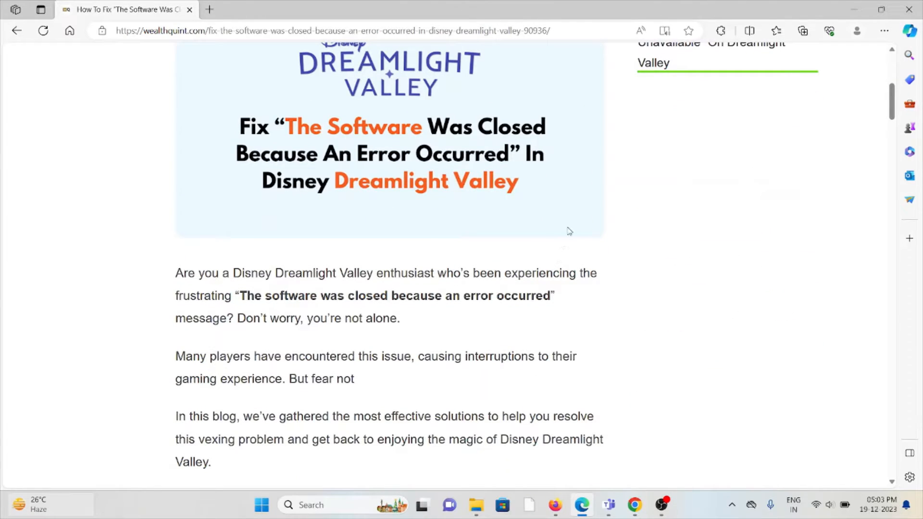
mouse_move(574, 220)
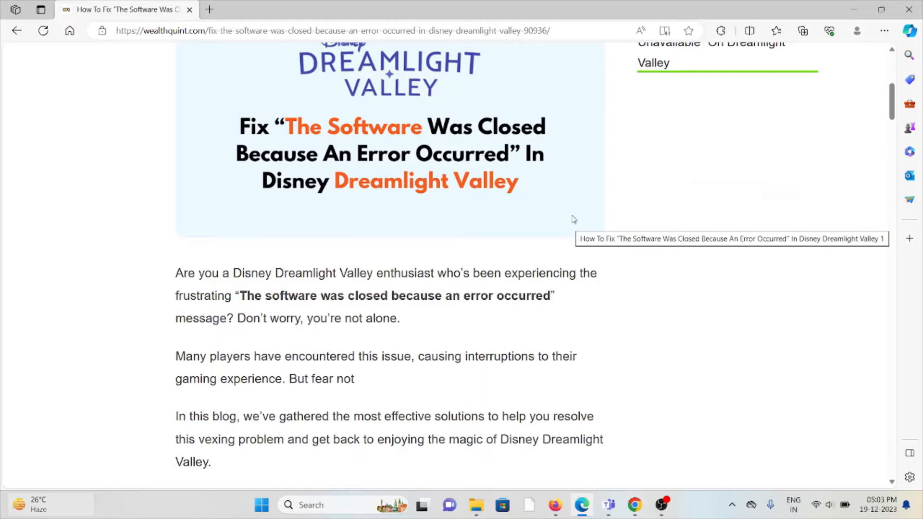
mouse_move(575, 213)
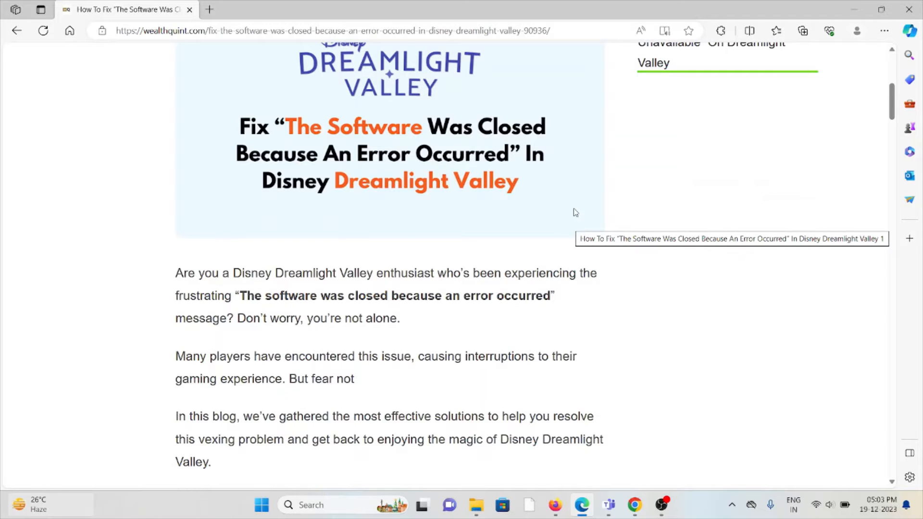
scroll("down", 3)
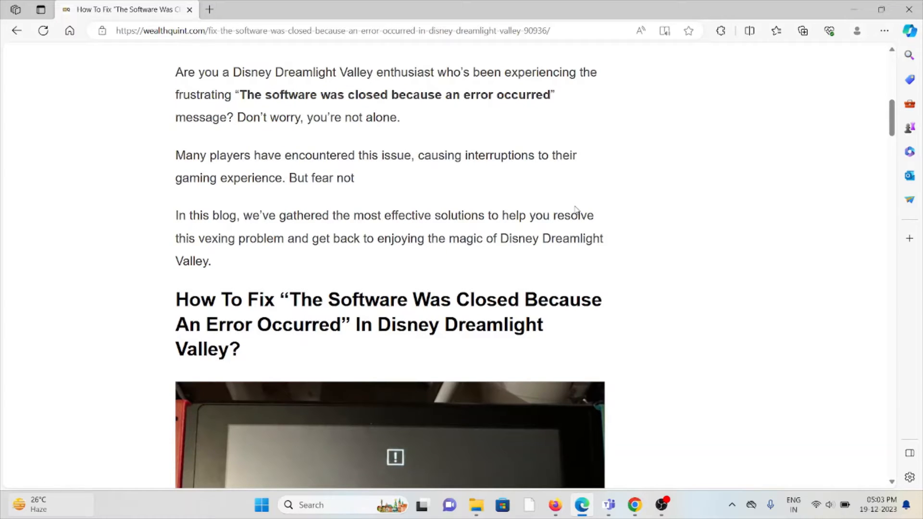
scroll("down", 3)
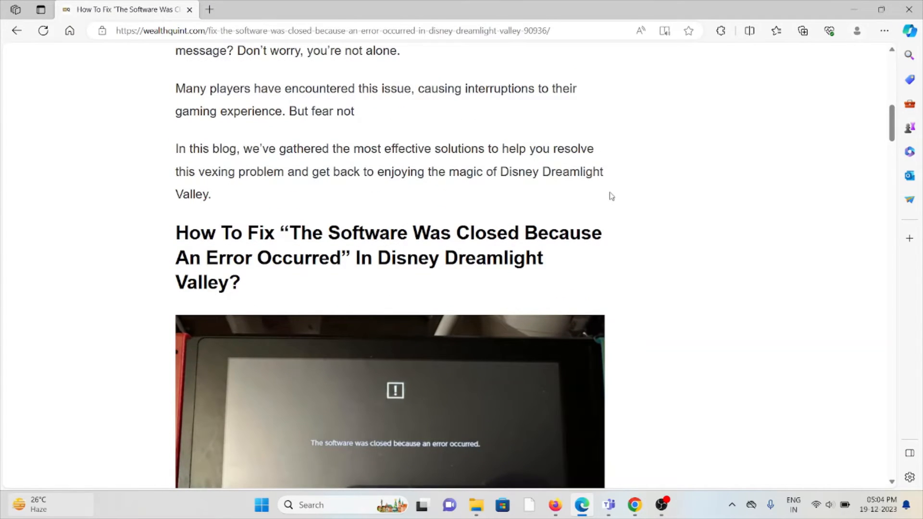
scroll("down", 3)
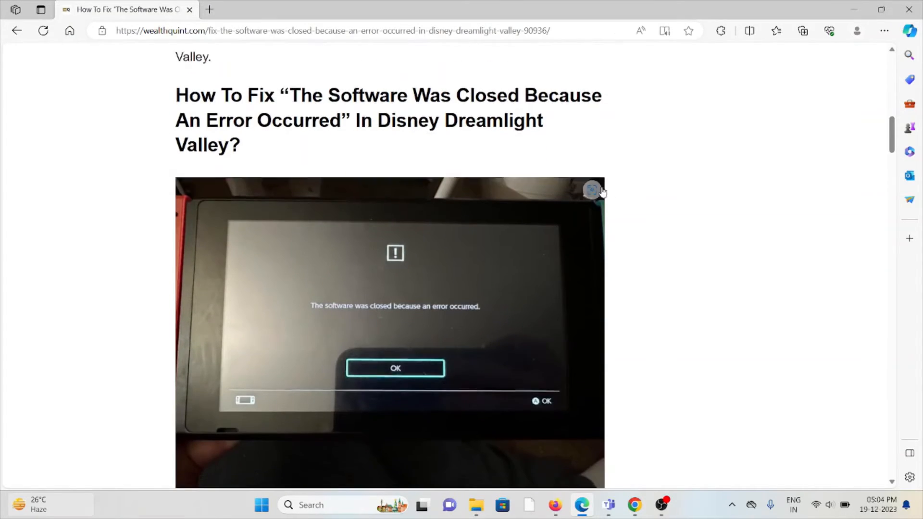
scroll("down", 3)
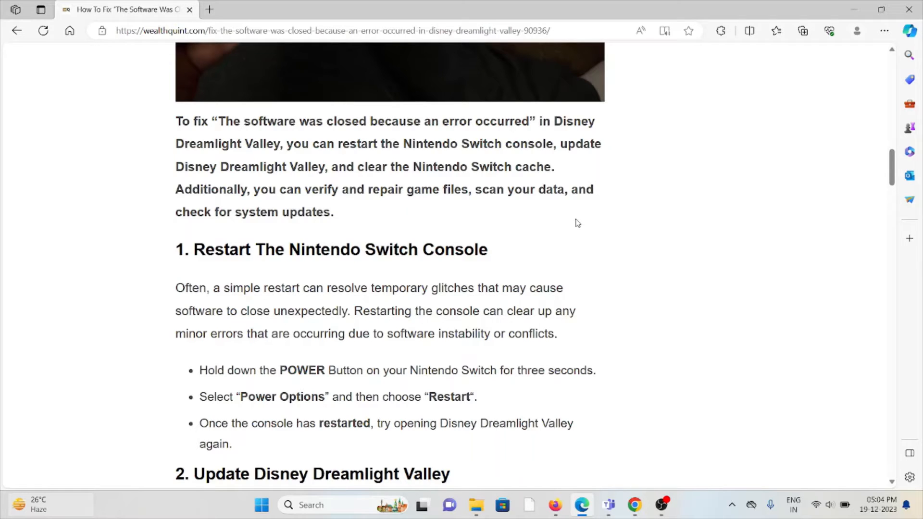
mouse_move(613, 204)
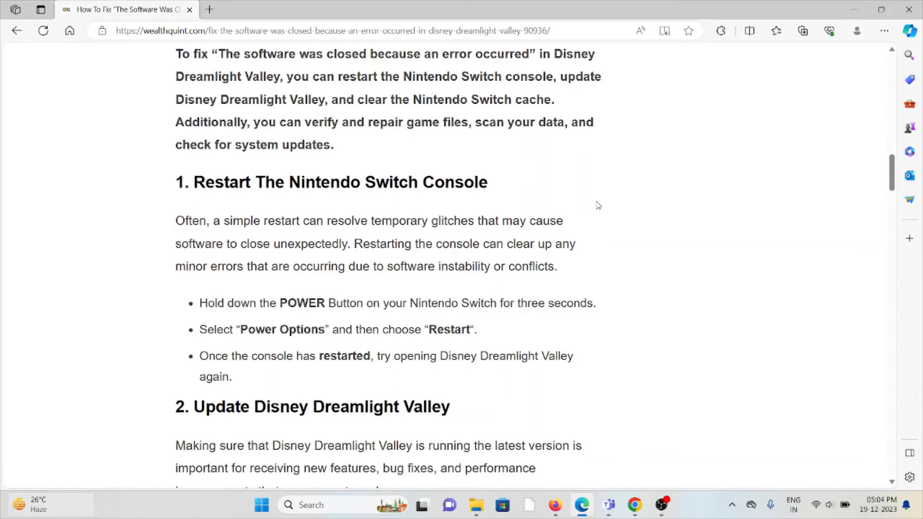
mouse_move(602, 207)
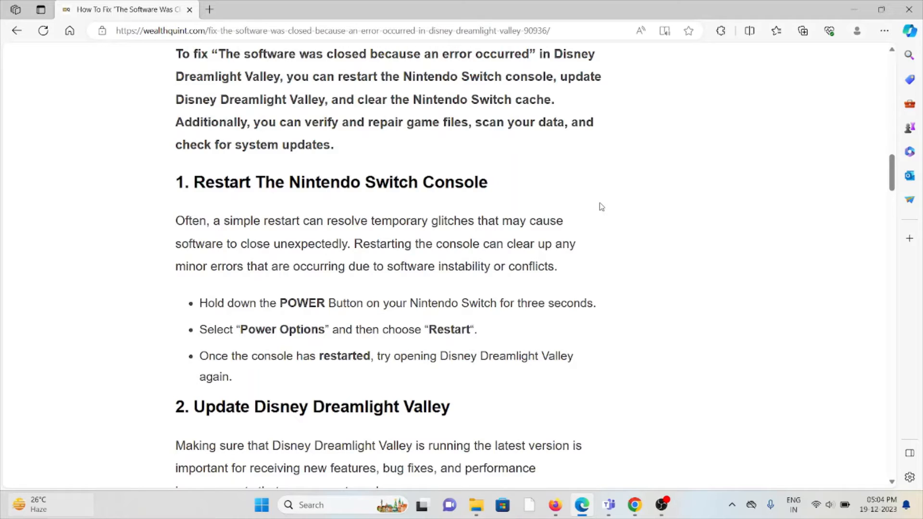
mouse_move(614, 188)
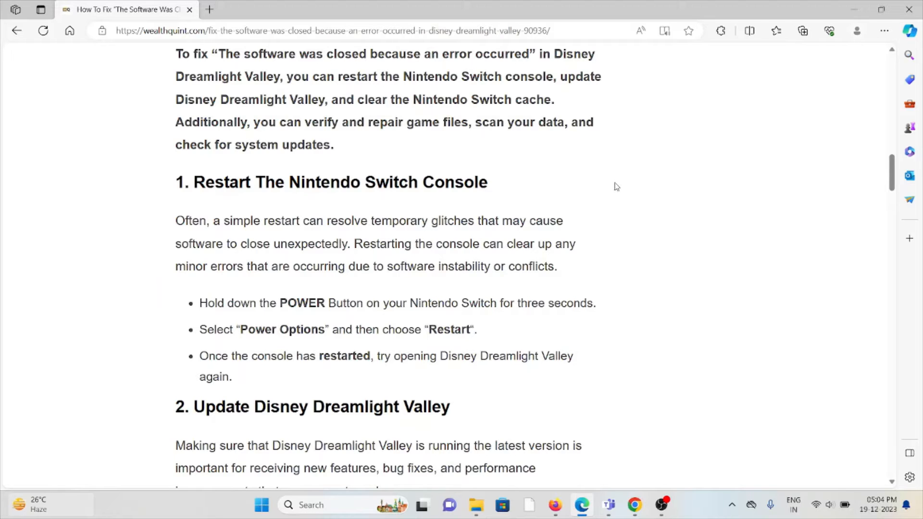
mouse_move(631, 183)
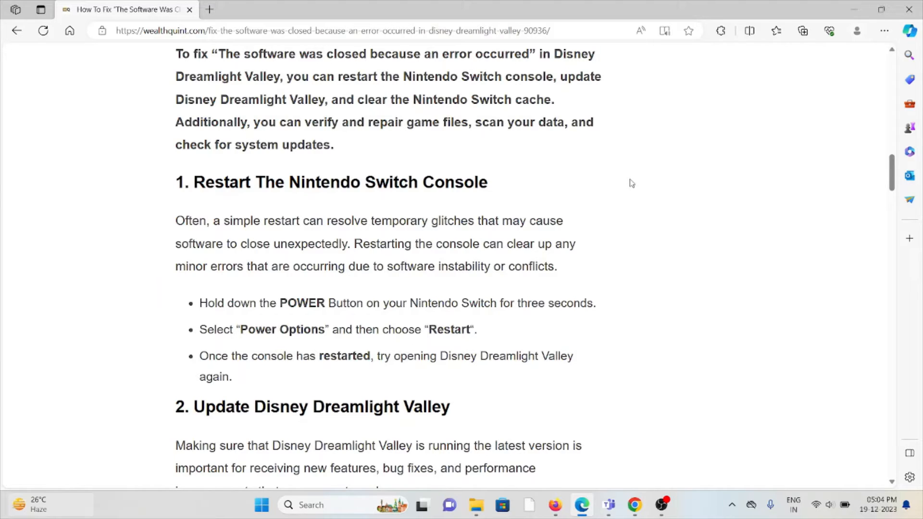
scroll("down", 3)
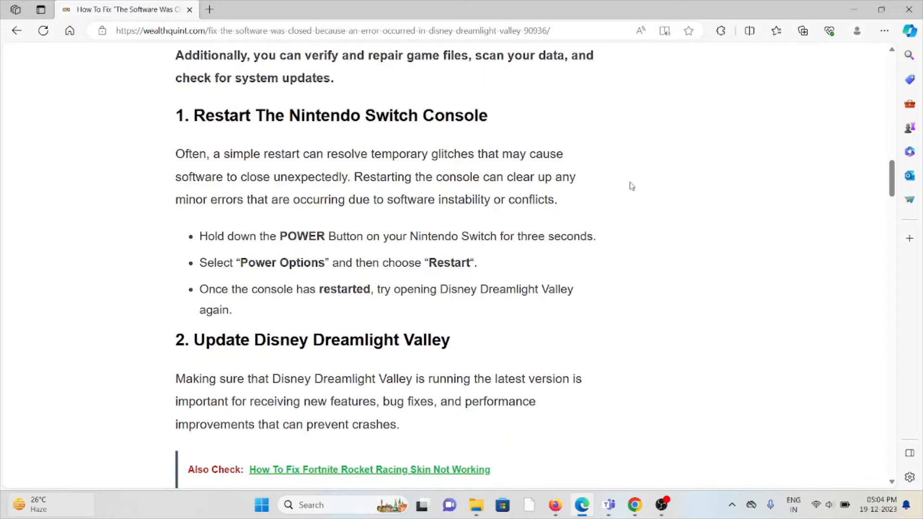
scroll("down", 3)
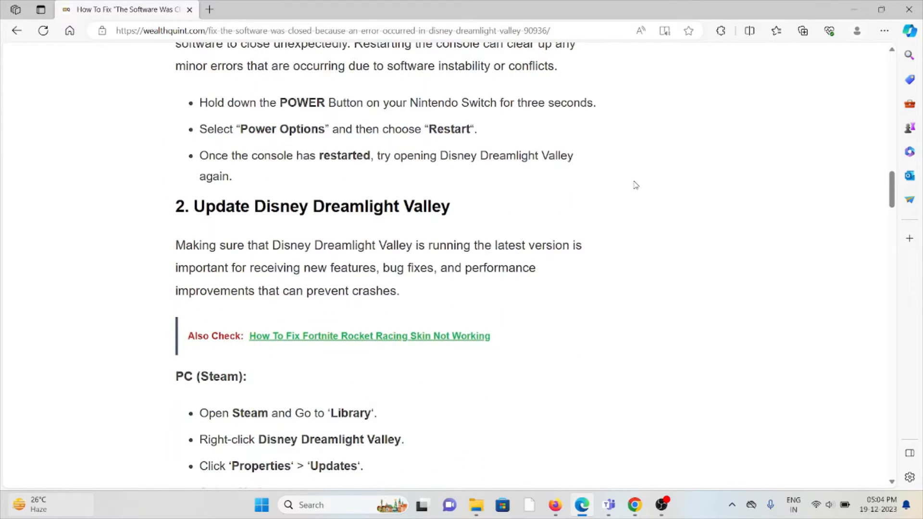
scroll("down", 3)
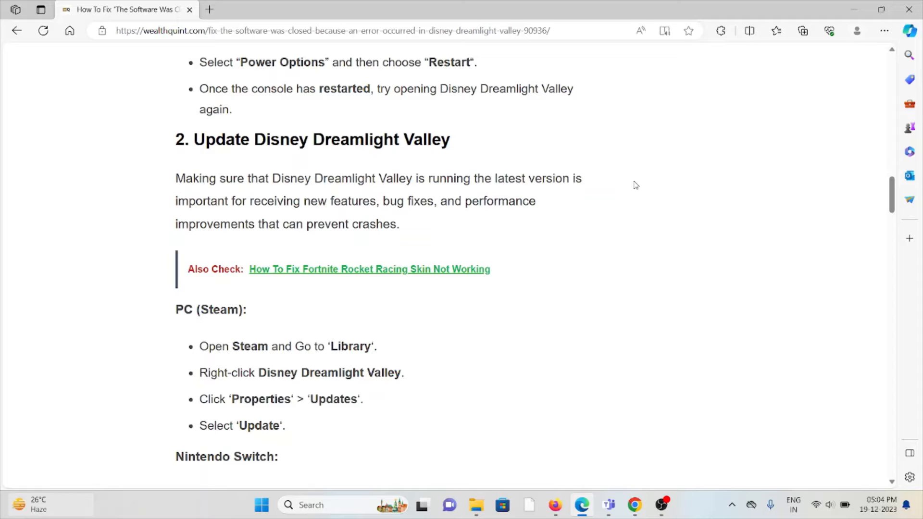
mouse_move(553, 403)
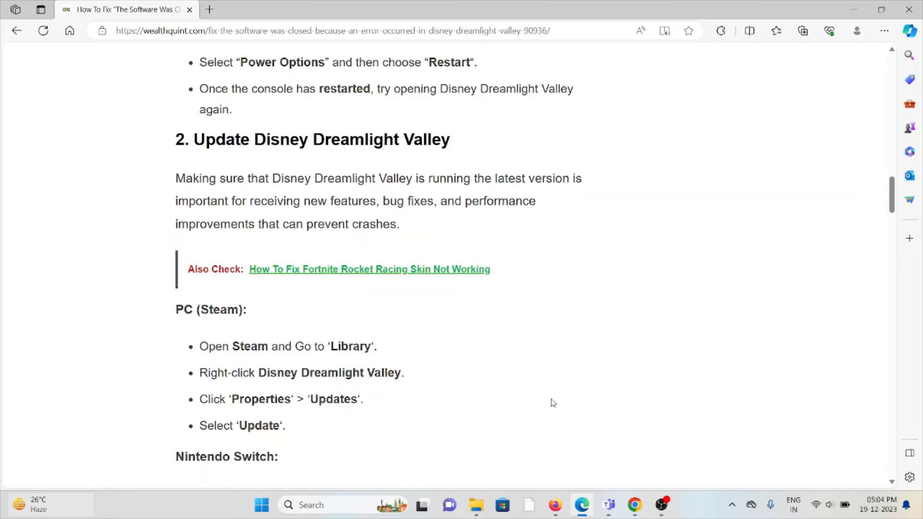
mouse_move(575, 394)
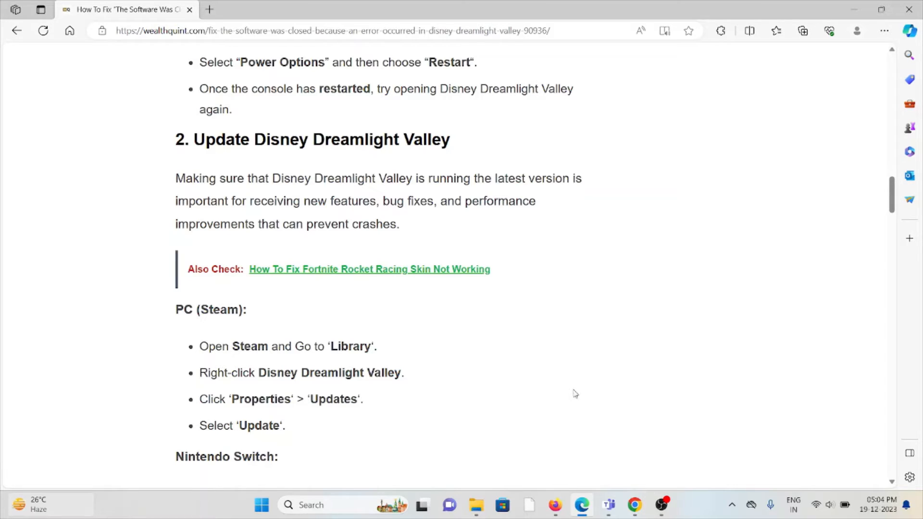
mouse_move(590, 398)
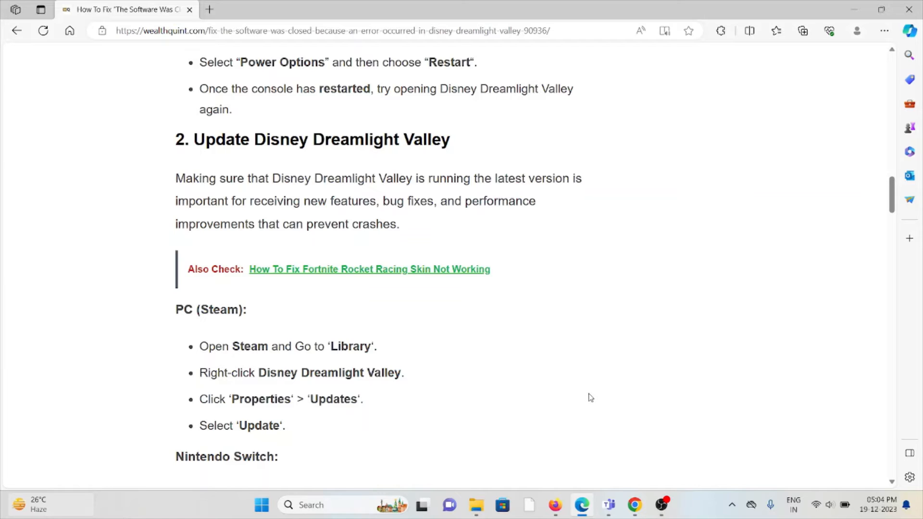
mouse_move(639, 389)
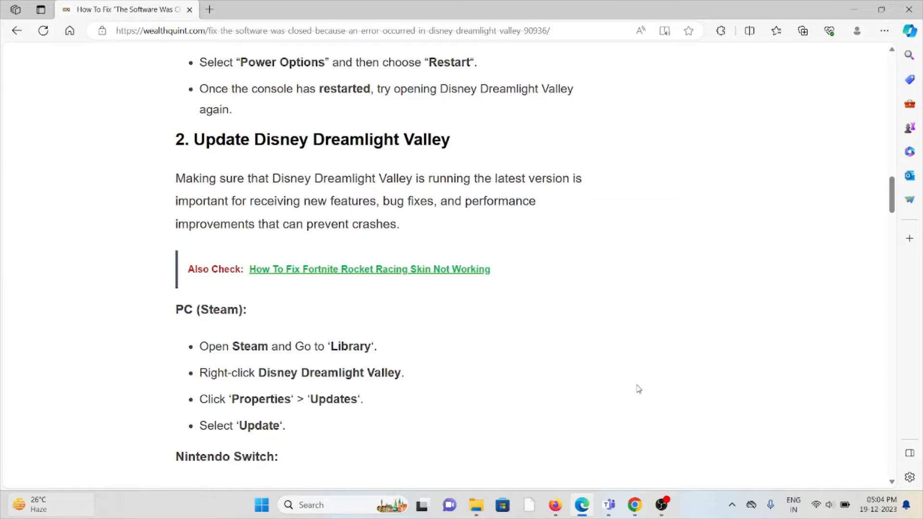
scroll("down", 3)
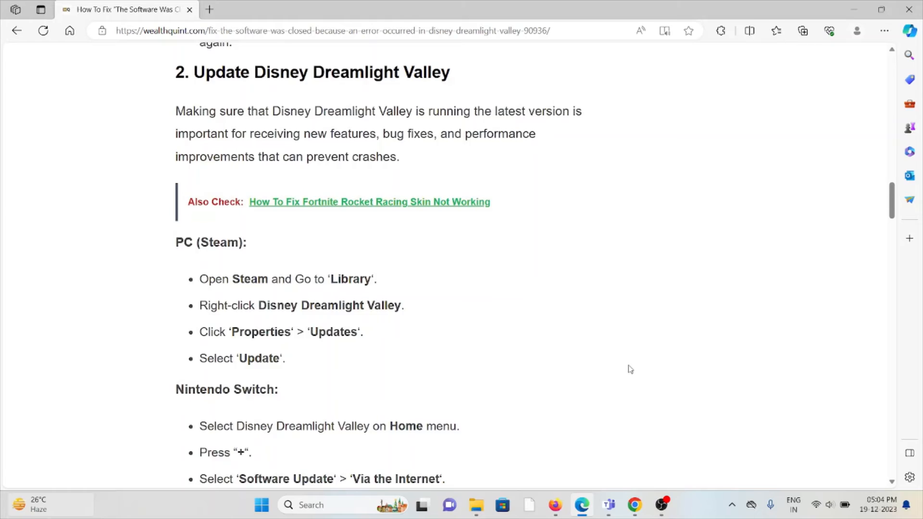
scroll("down", 3)
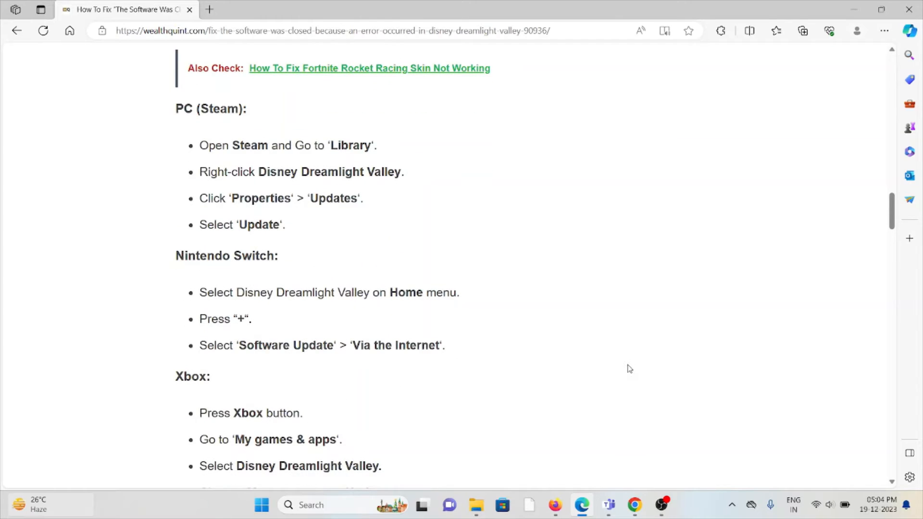
mouse_move(639, 351)
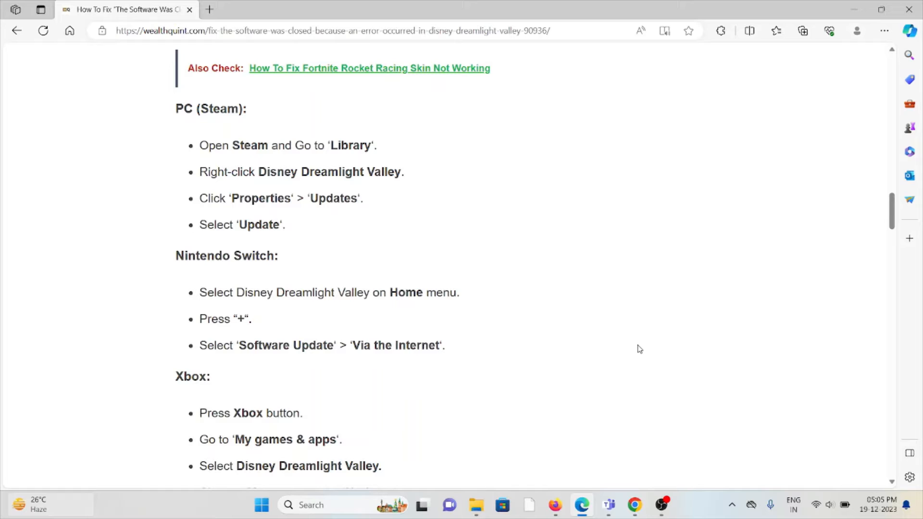
scroll("down", 3)
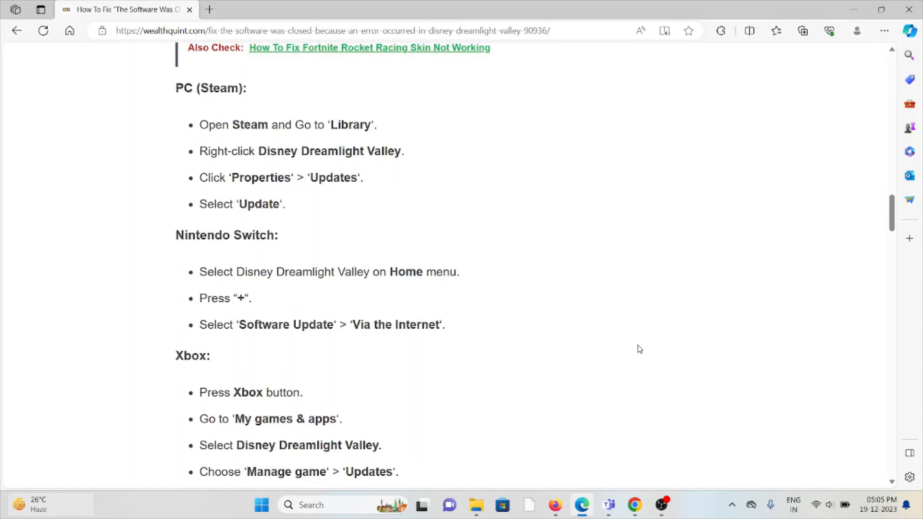
scroll("down", 3)
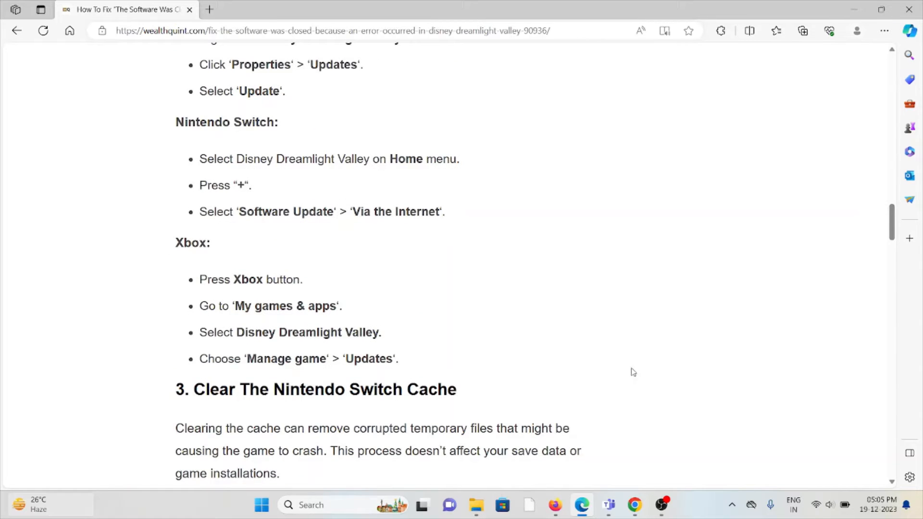
mouse_move(645, 352)
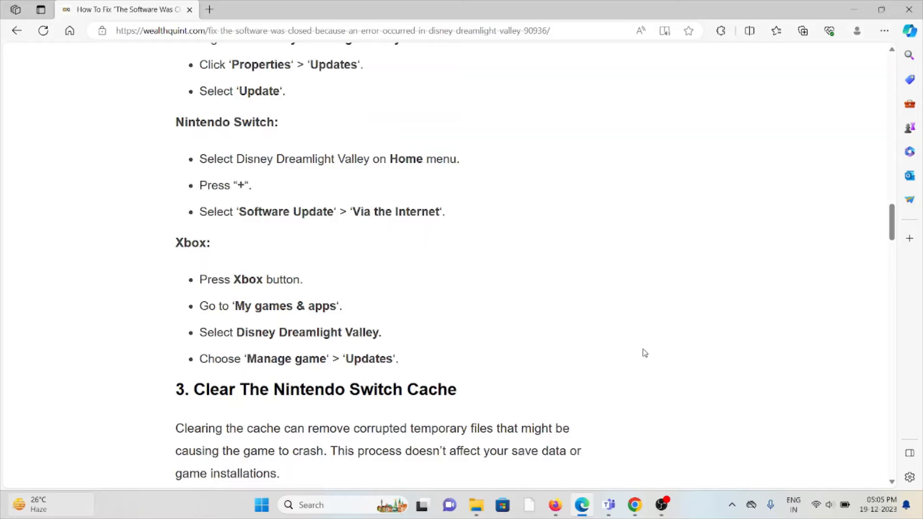
mouse_move(646, 358)
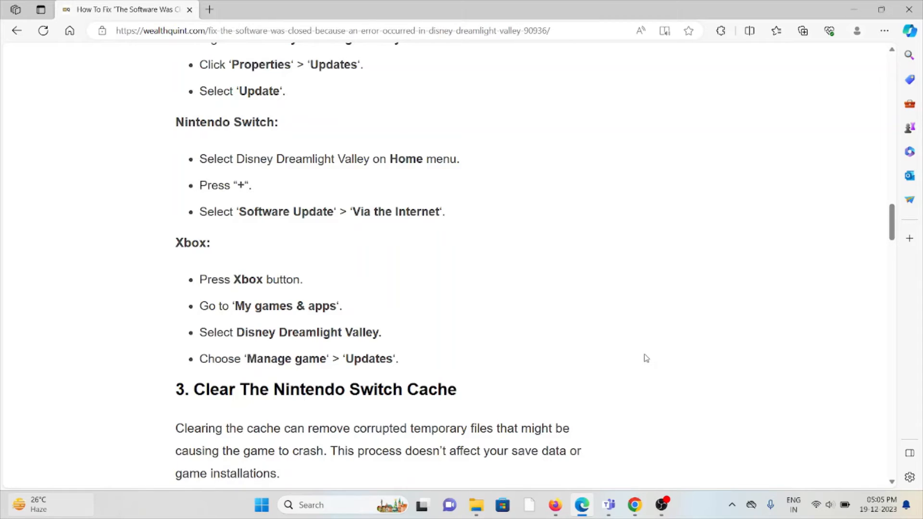
scroll("down", 3)
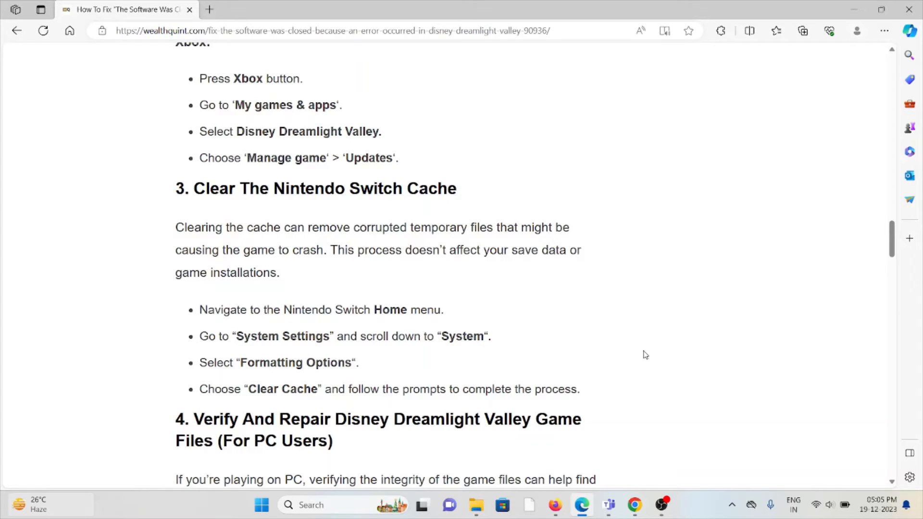
scroll("down", 3)
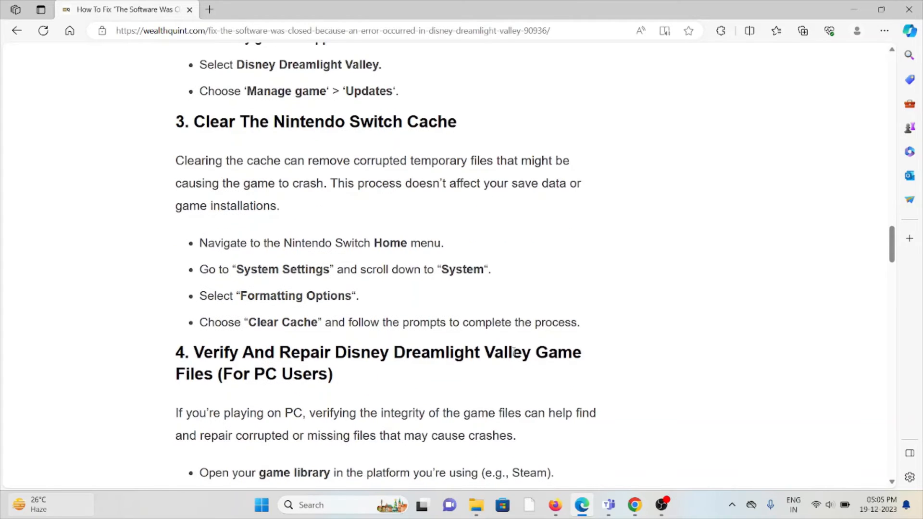
scroll("down", 3)
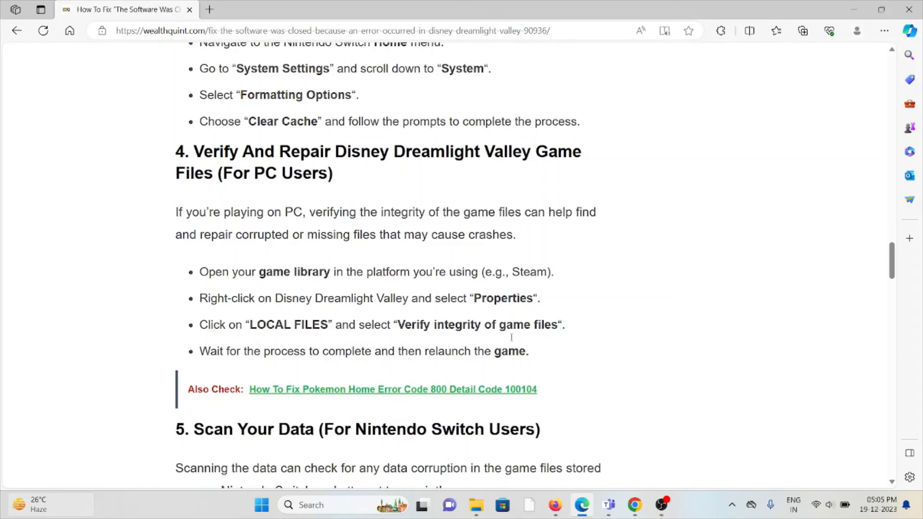
mouse_move(511, 337)
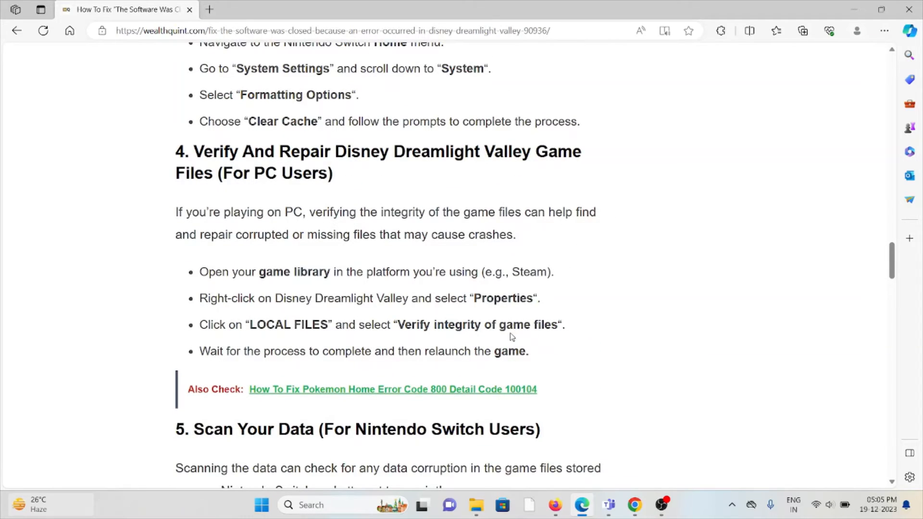
mouse_move(509, 318)
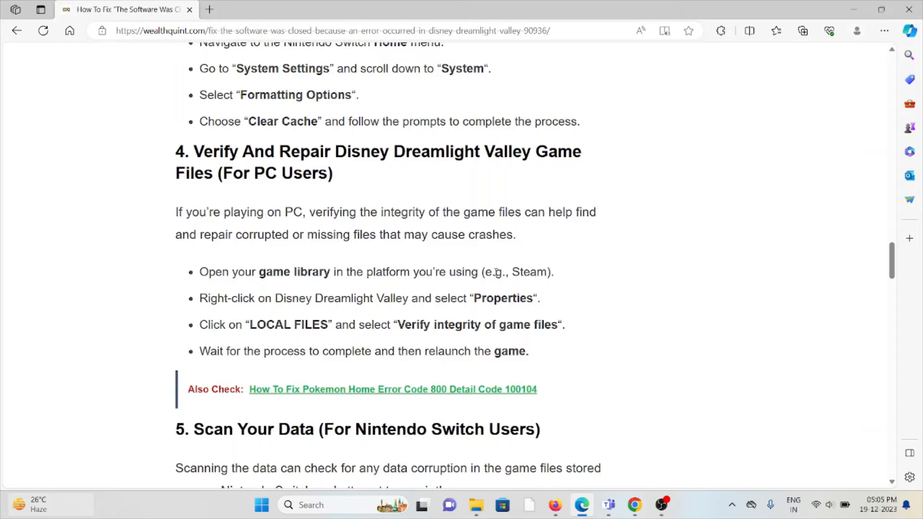
scroll("down", 3)
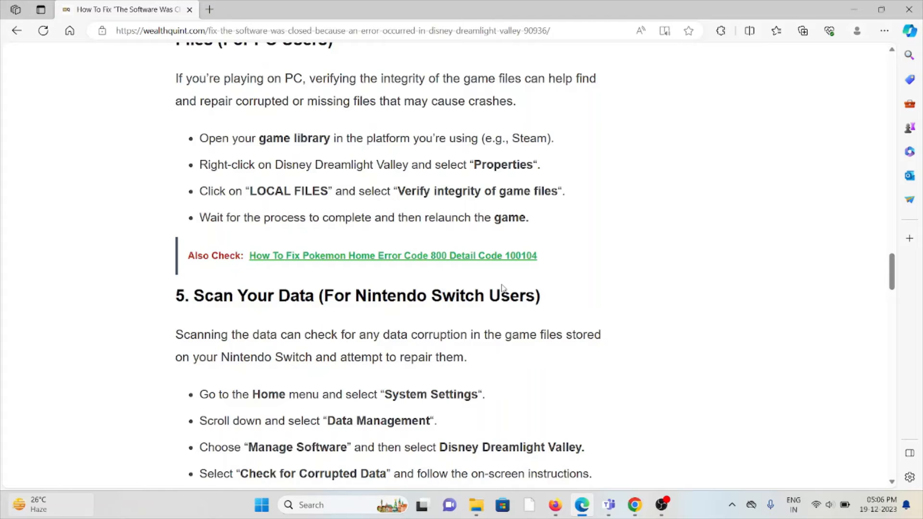
scroll("down", 3)
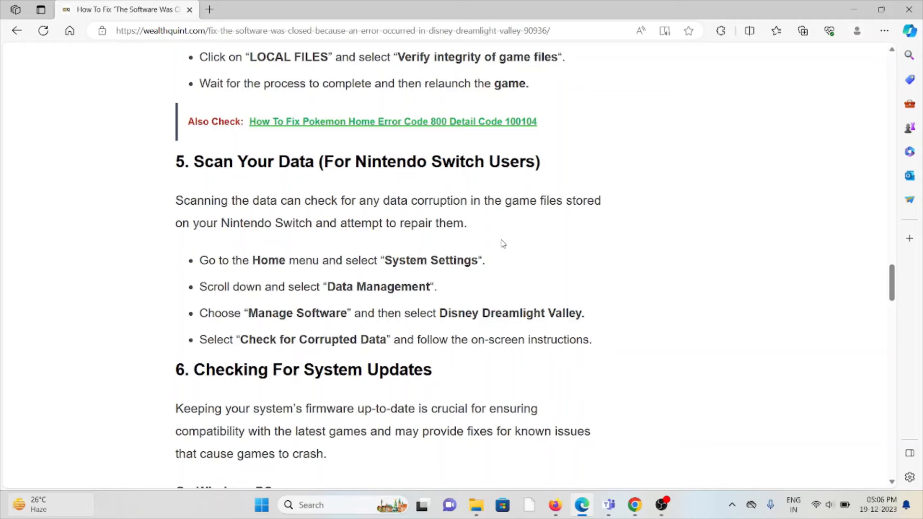
scroll("down", 3)
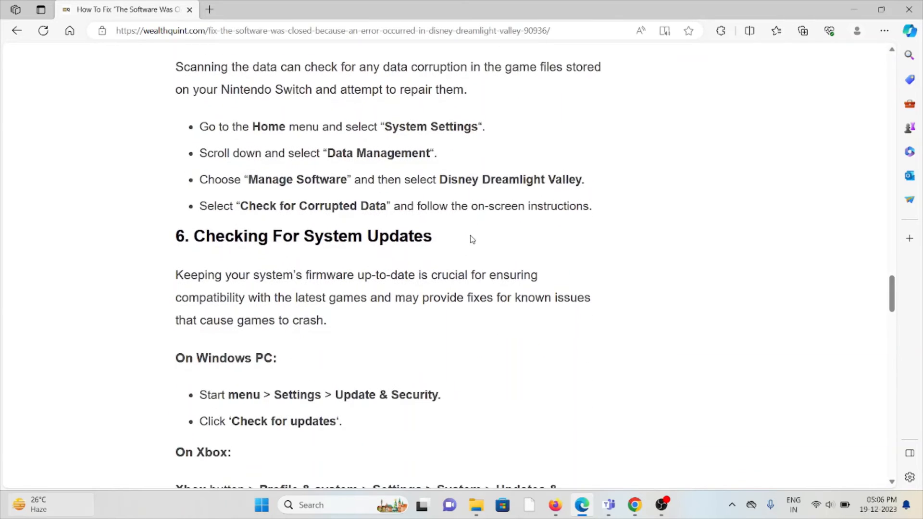
scroll("down", 3)
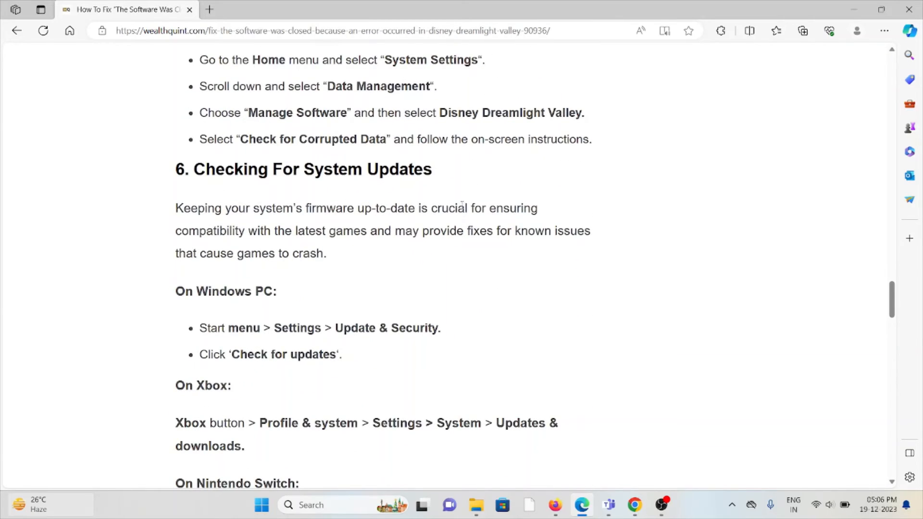
scroll("down", 3)
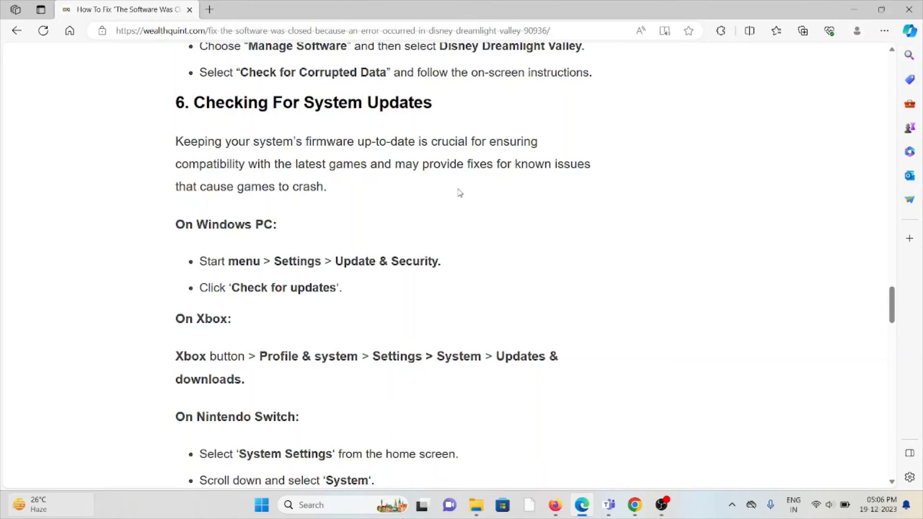
mouse_move(404, 238)
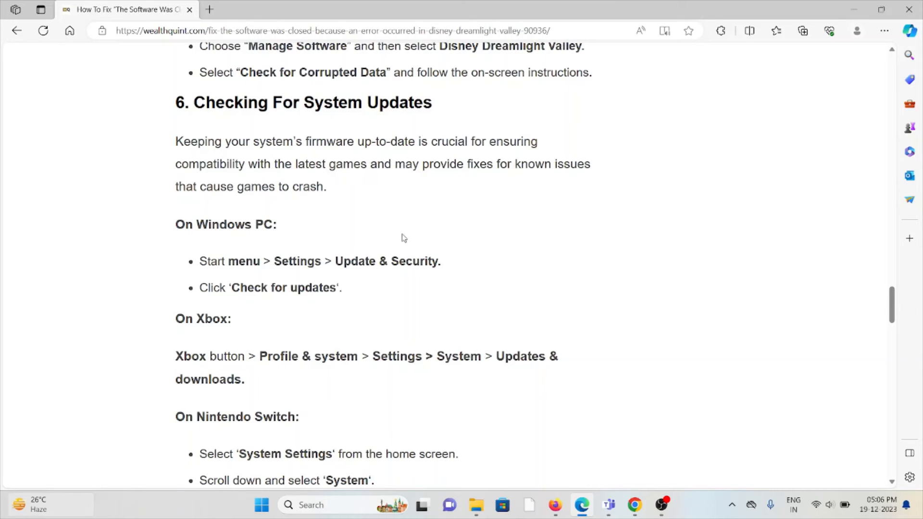
scroll("down", 3)
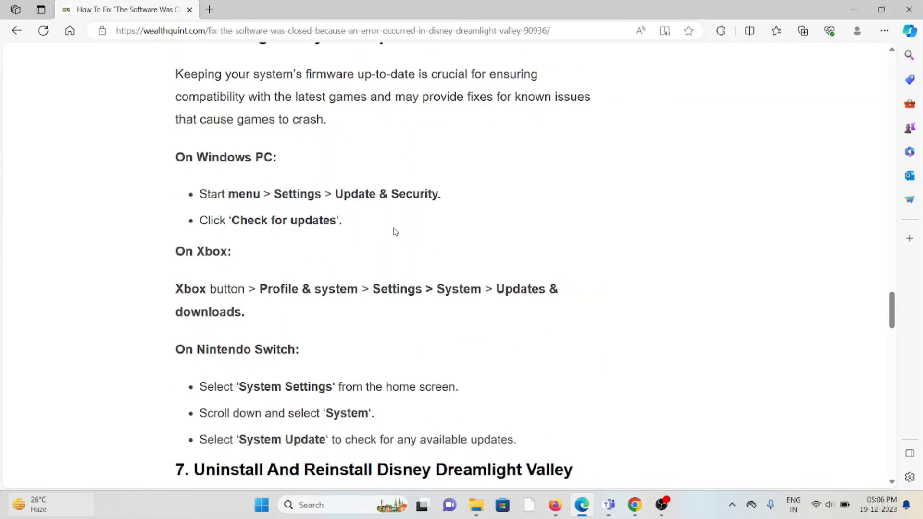
scroll("down", 3)
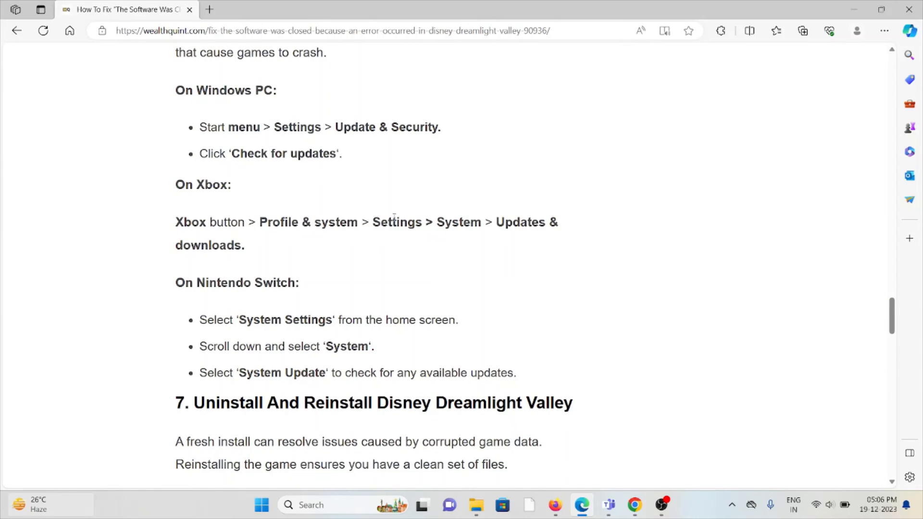
mouse_move(438, 199)
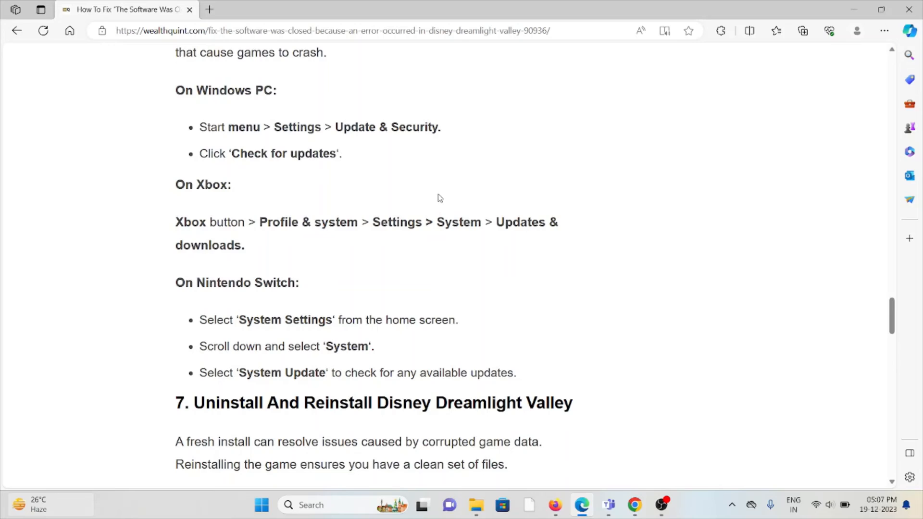
scroll("down", 3)
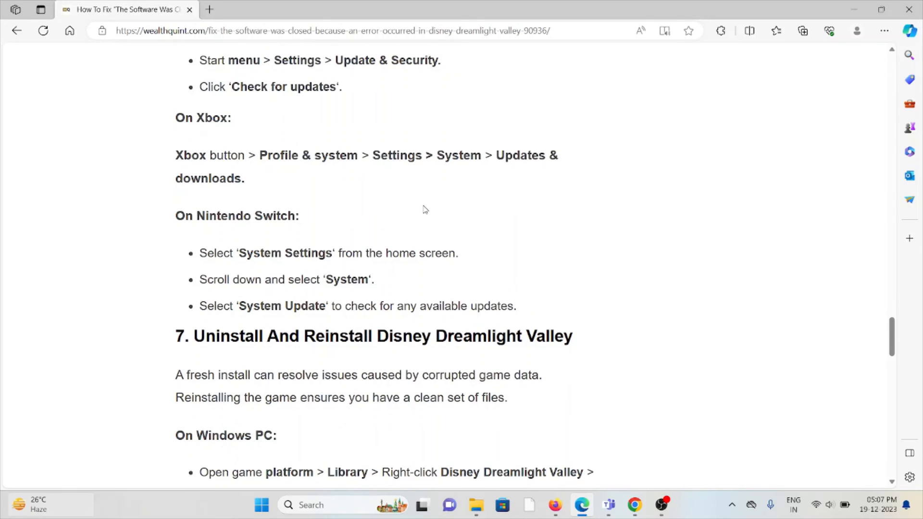
mouse_move(433, 191)
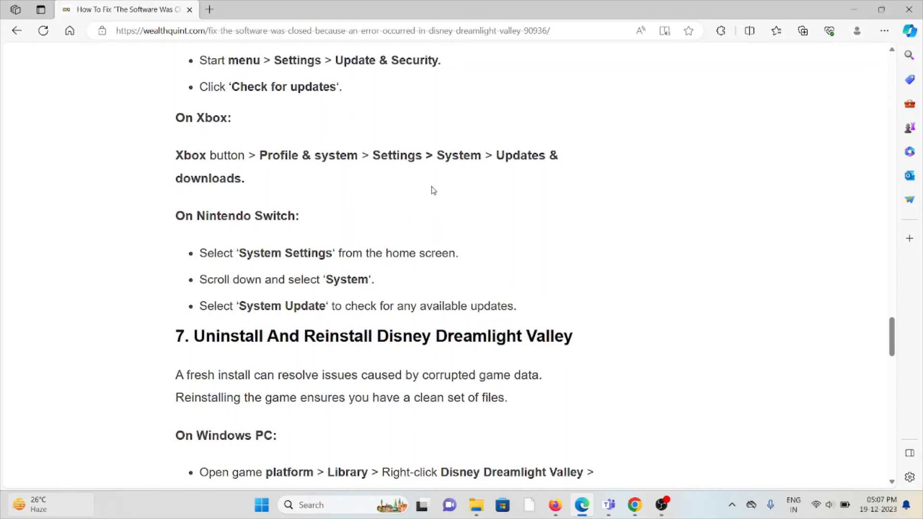
scroll("down", 3)
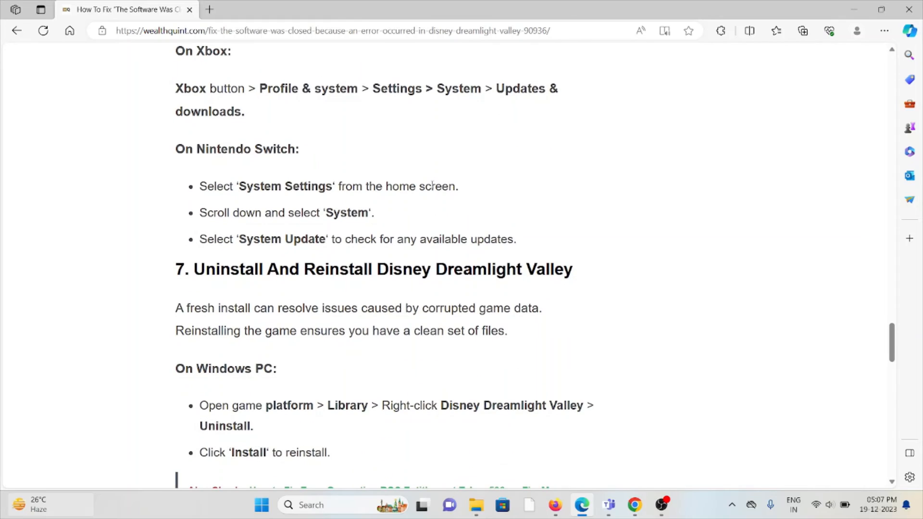
scroll("down", 3)
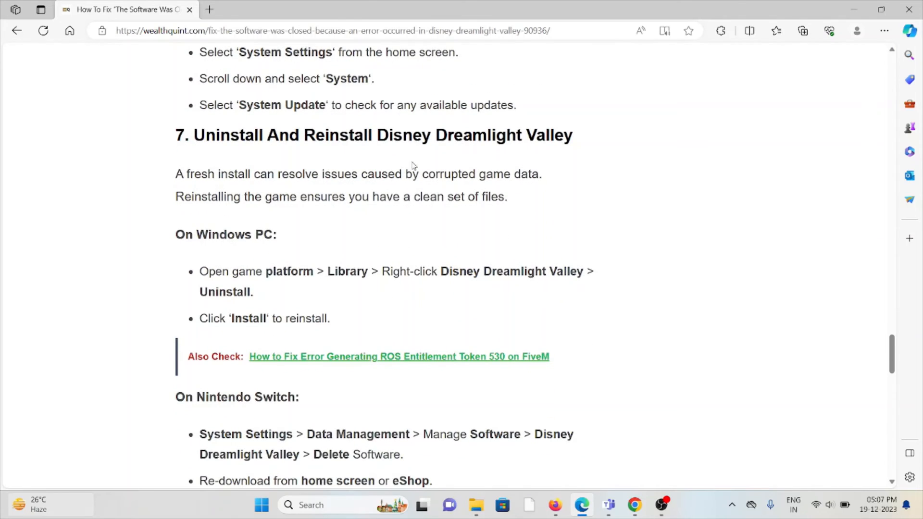
scroll("down", 3)
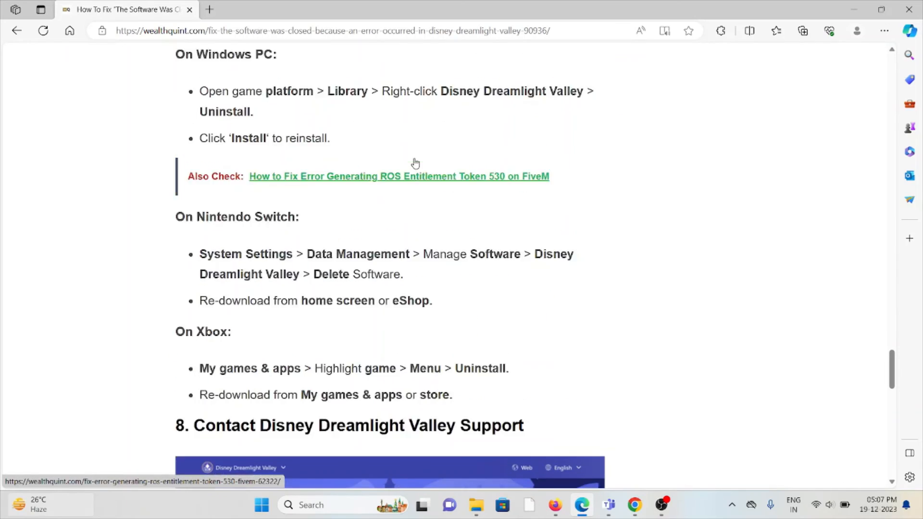
scroll("up", 3)
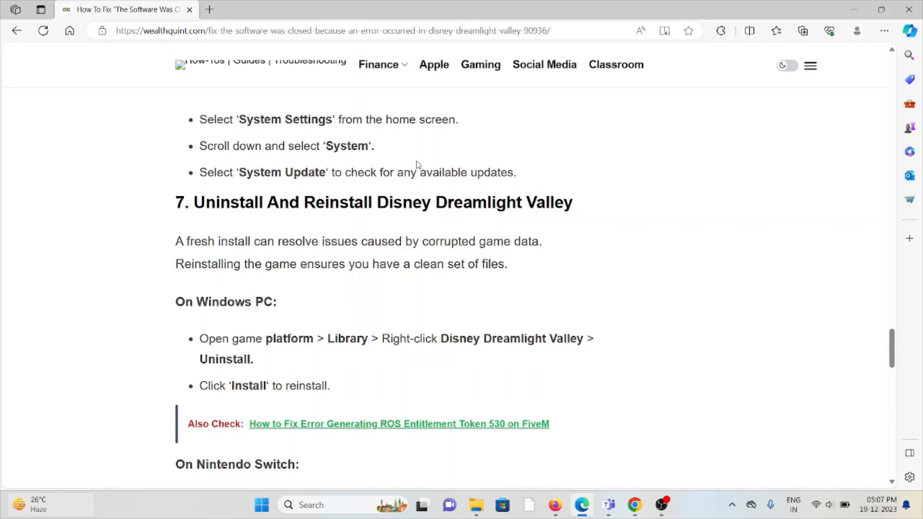
mouse_move(576, 333)
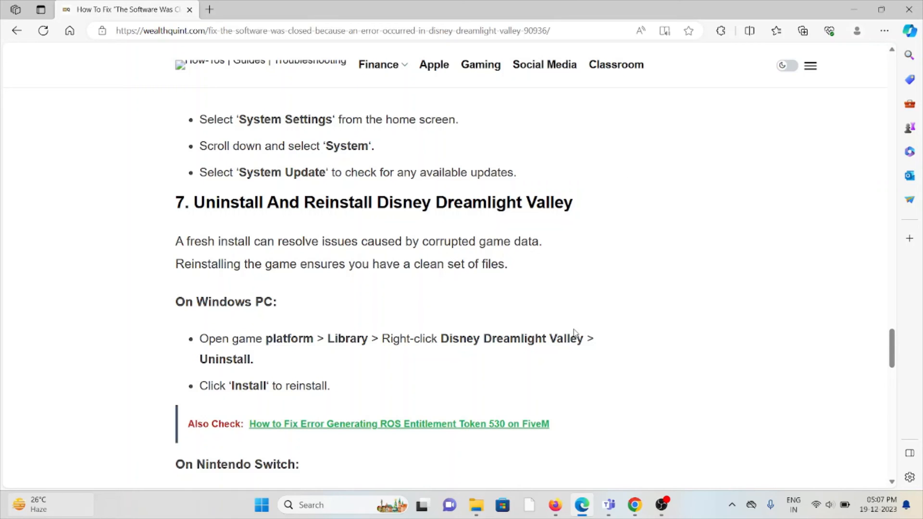
scroll("down", 3)
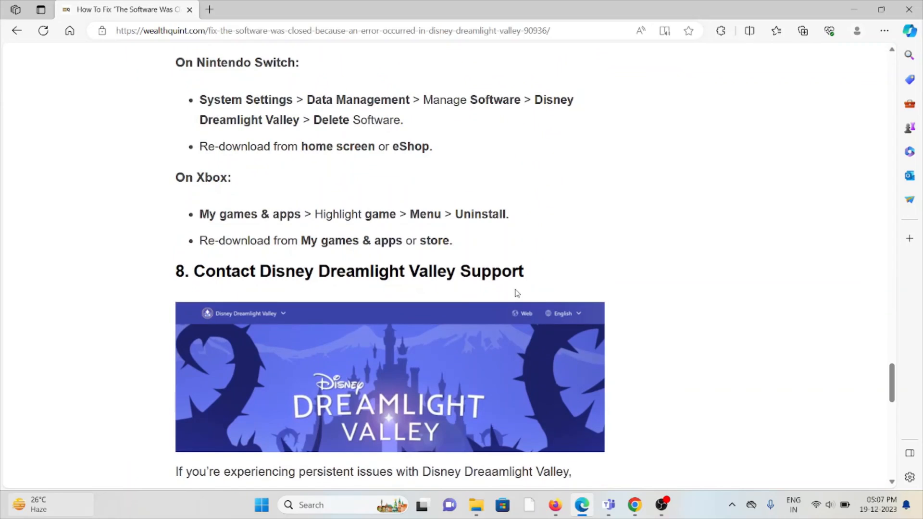
scroll("down", 3)
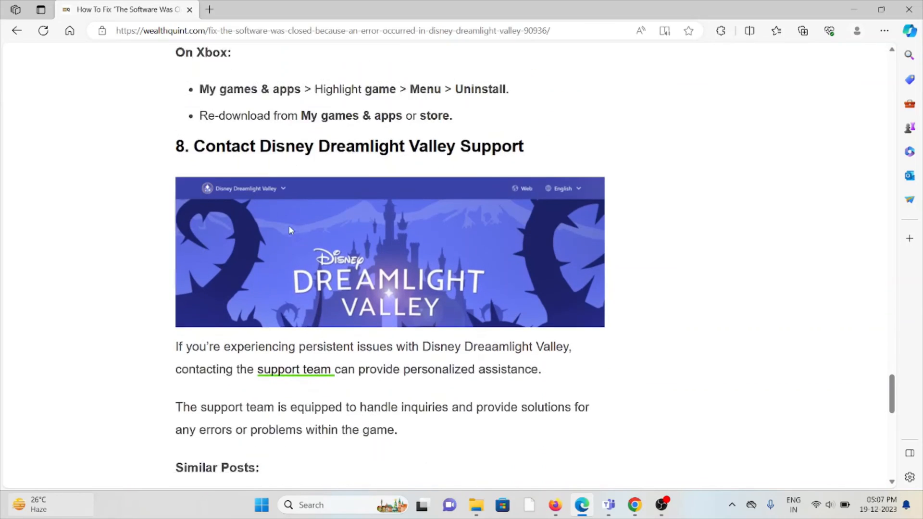
scroll("down", 3)
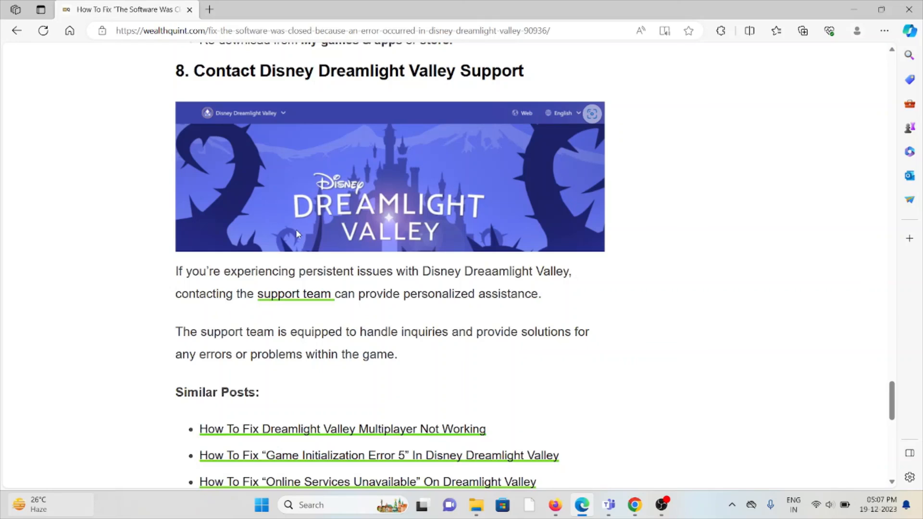
mouse_move(274, 191)
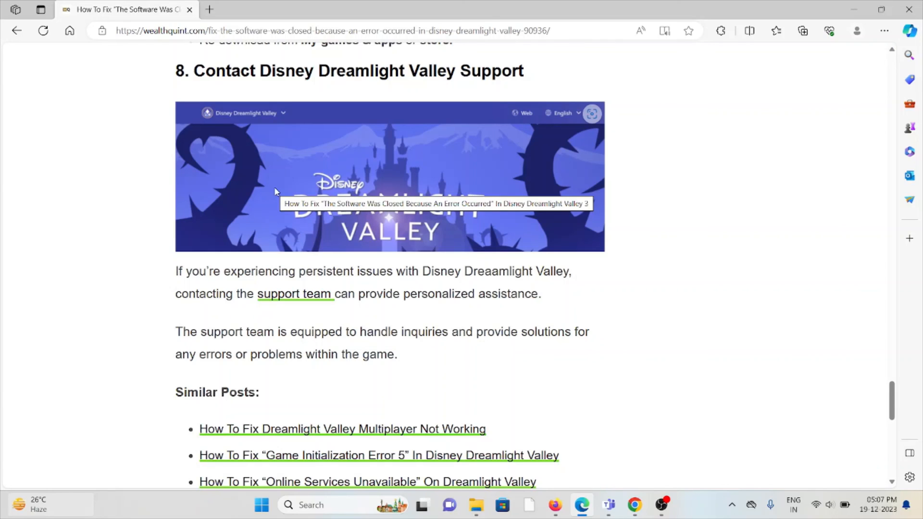
mouse_move(441, 235)
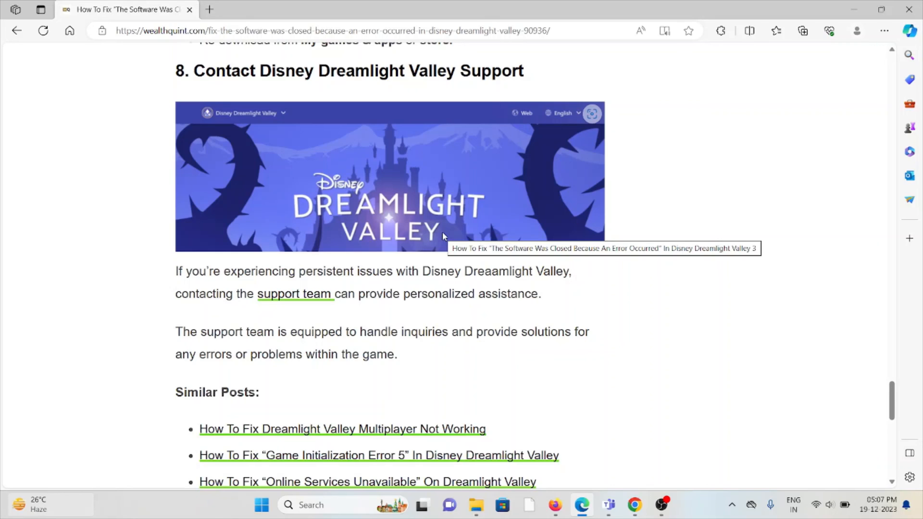
mouse_move(534, 317)
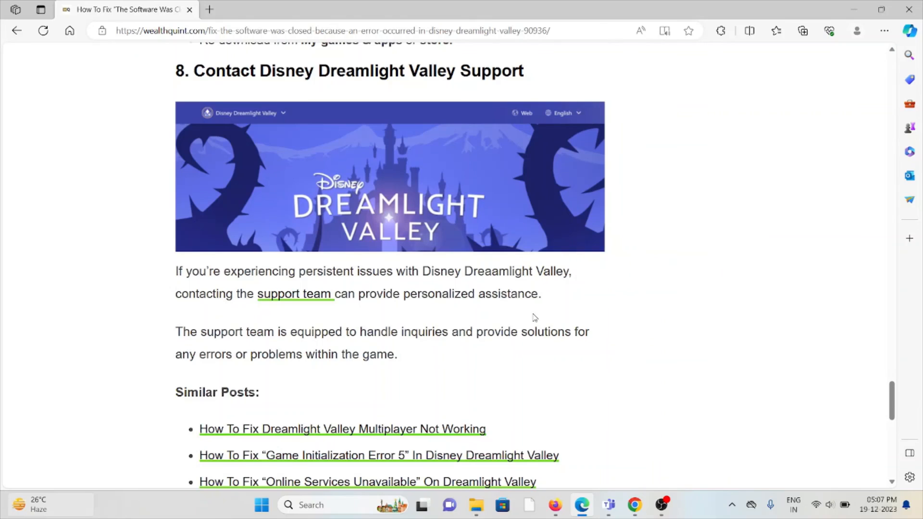